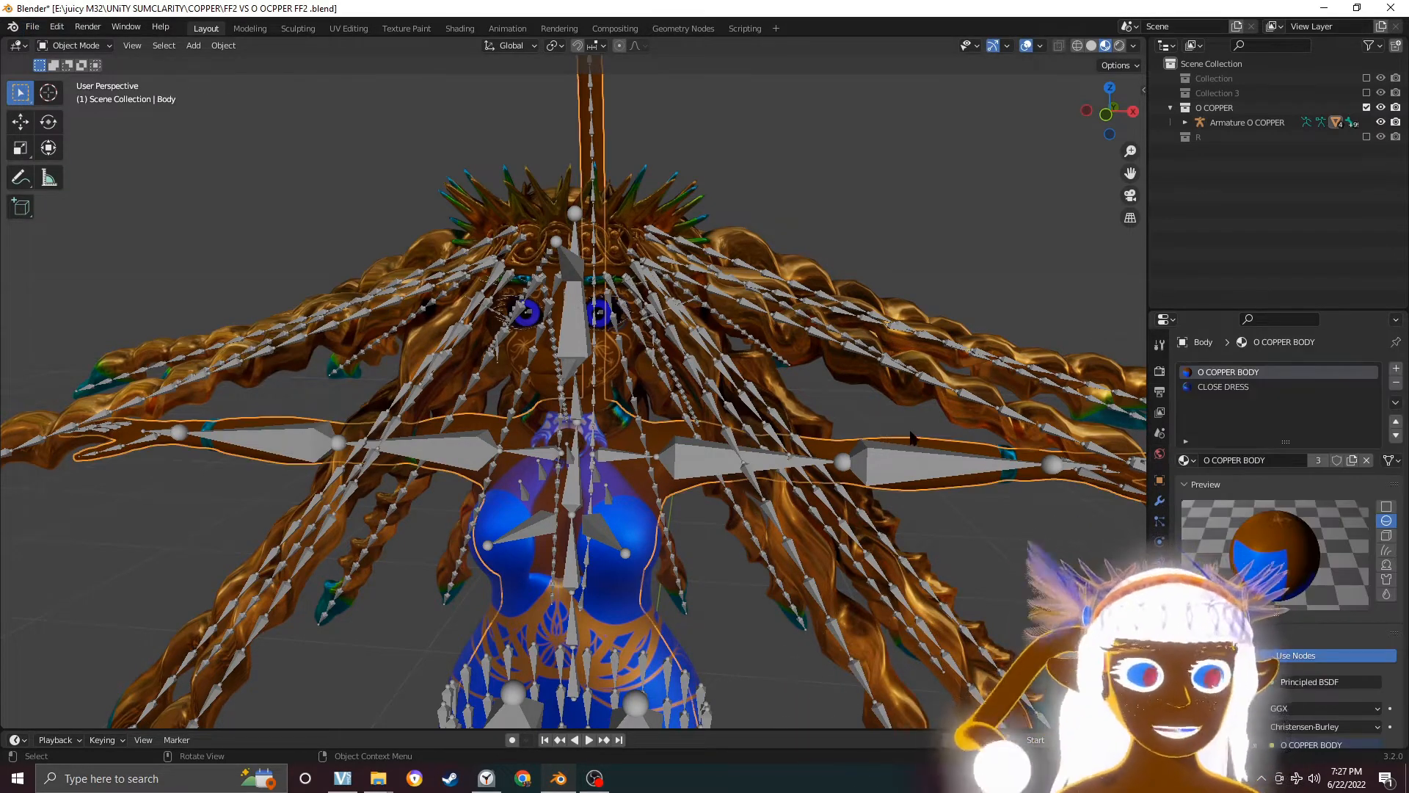
- Review the CLOSE DRESS and O COPPER BODY material slots, then leave Blender for Unity Hub
{"action": "left_click", "coordinate": [1223, 386]}
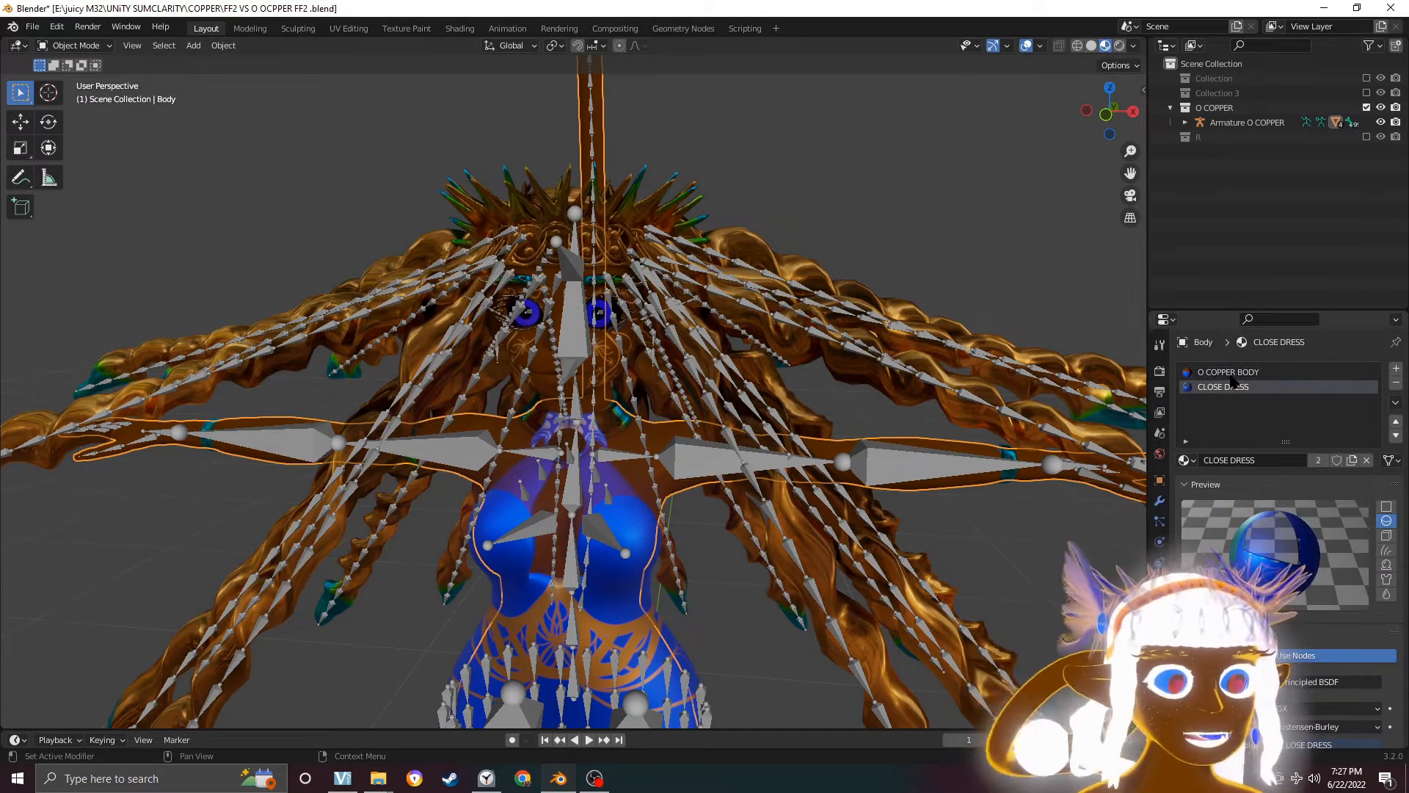
{"action": "left_click", "coordinate": [1227, 371]}
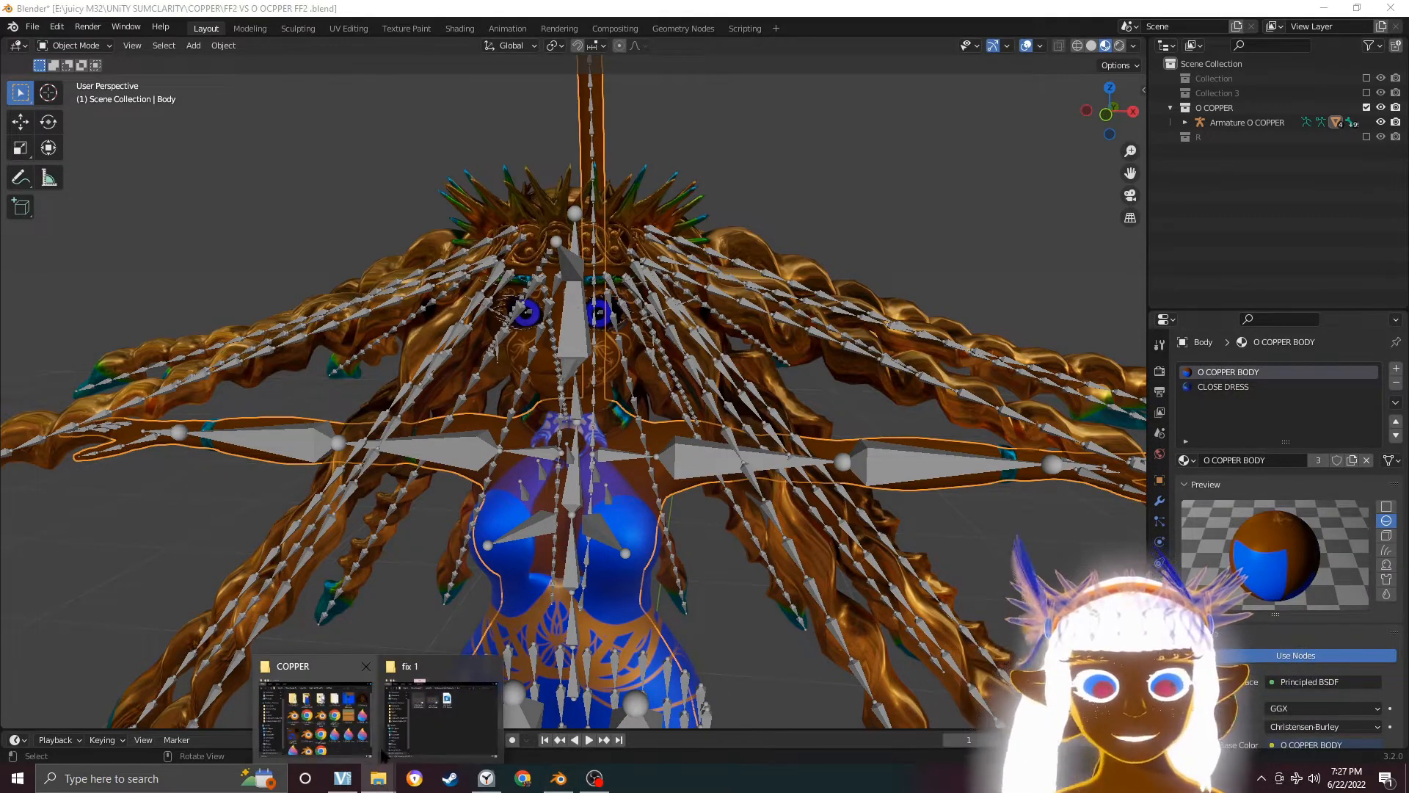
{"action": "left_click", "coordinate": [314, 711]}
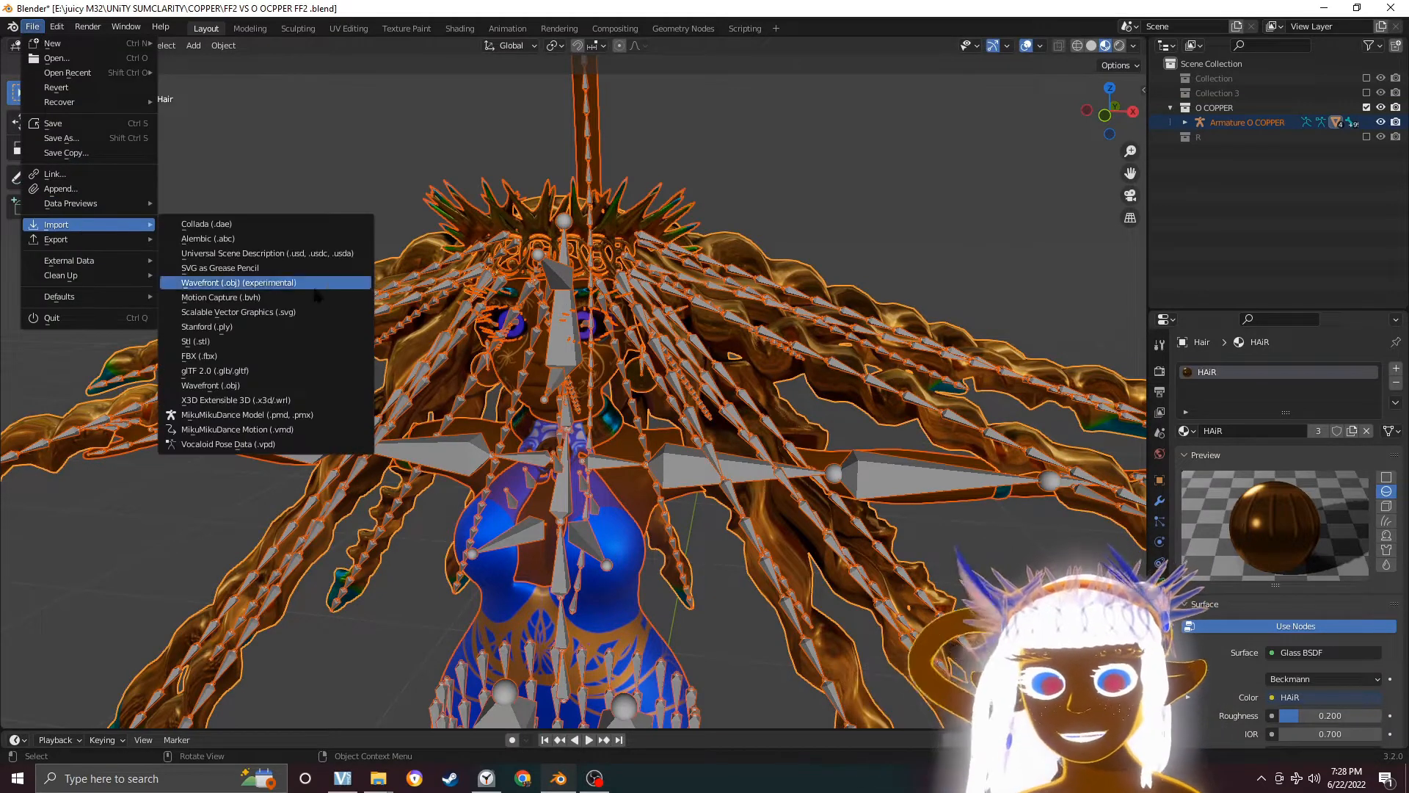
{"action": "left_click", "coordinate": [239, 282]}
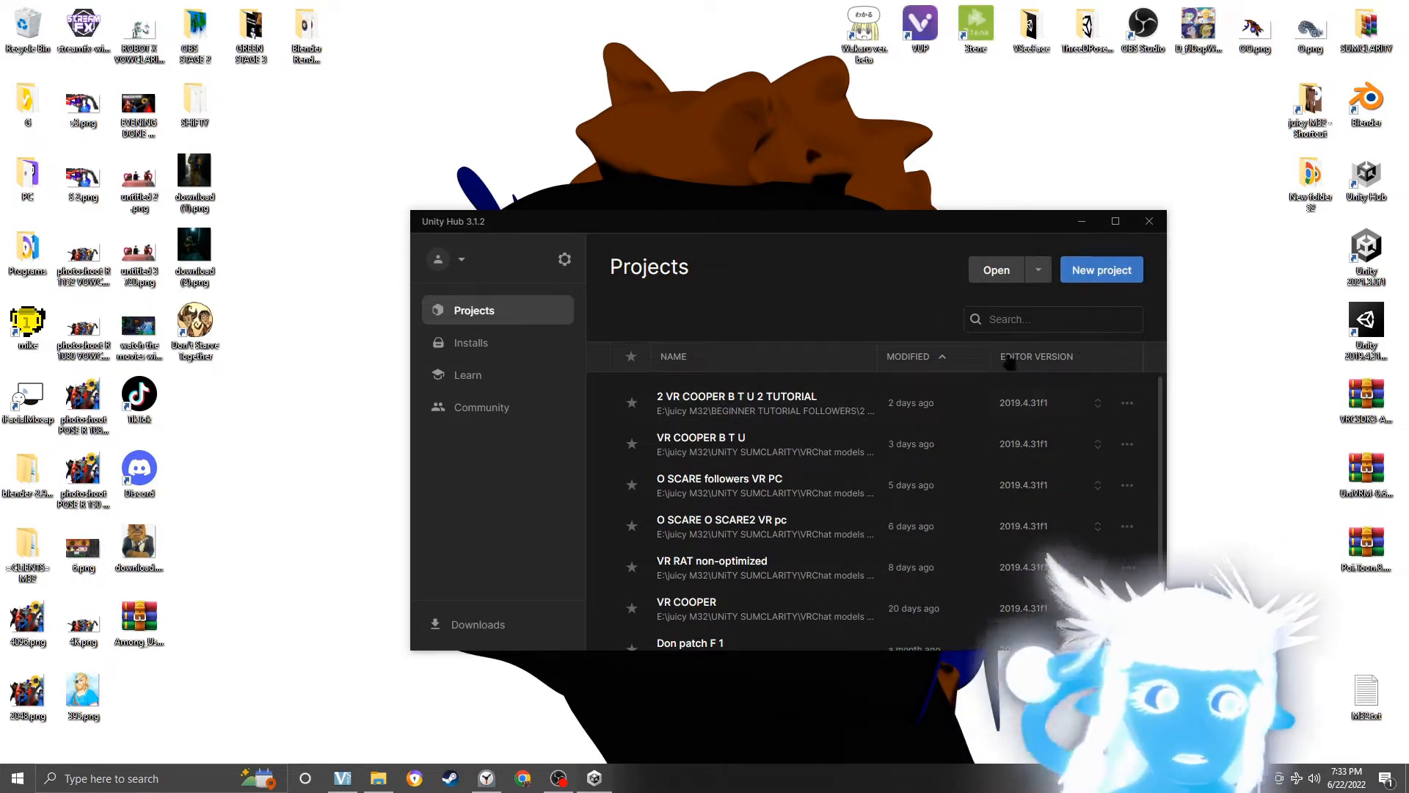
- Create a new 3D project on editor 2019.4.31f1 in the UNiTY SUMCLARITY folder
{"action": "left_click", "coordinate": [1101, 269]}
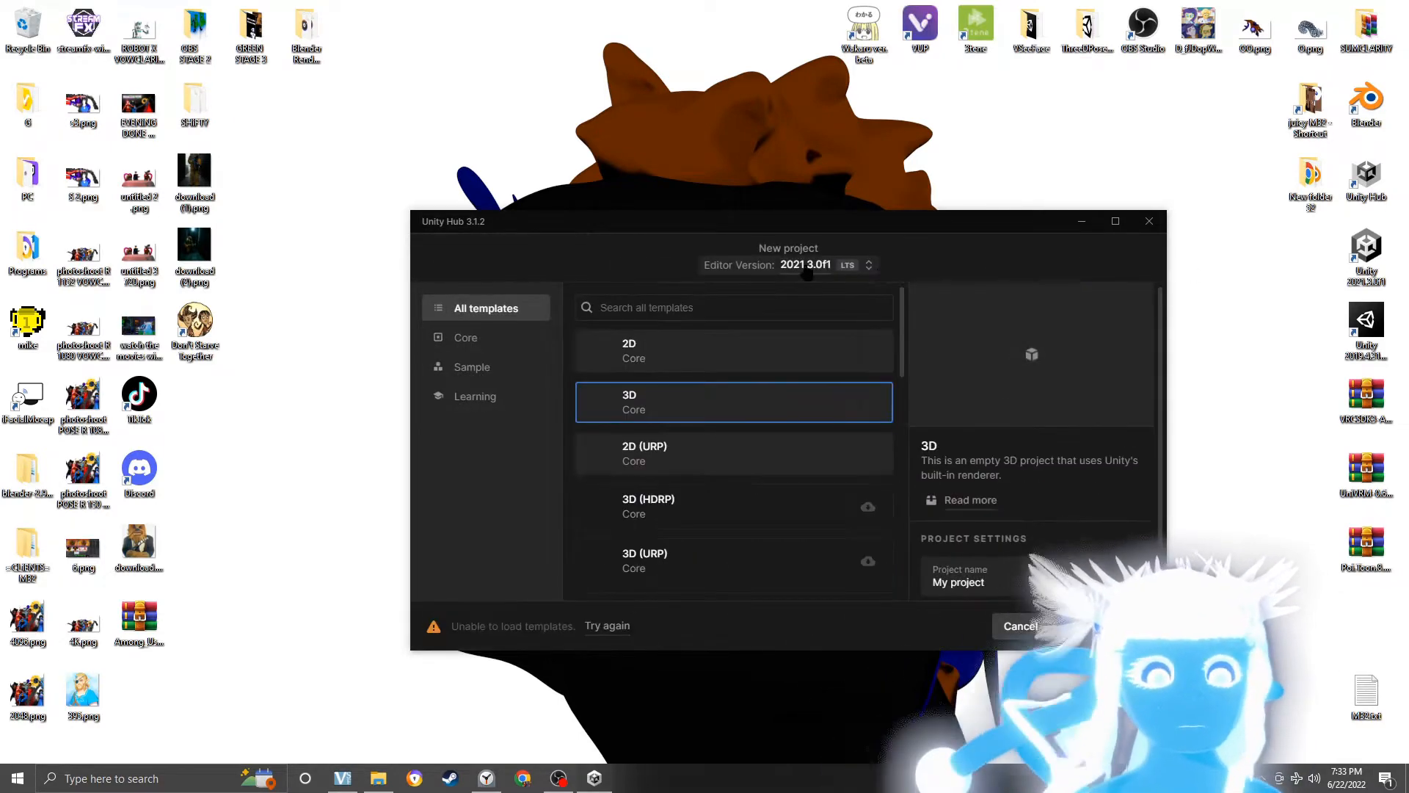
{"action": "left_click", "coordinate": [867, 264]}
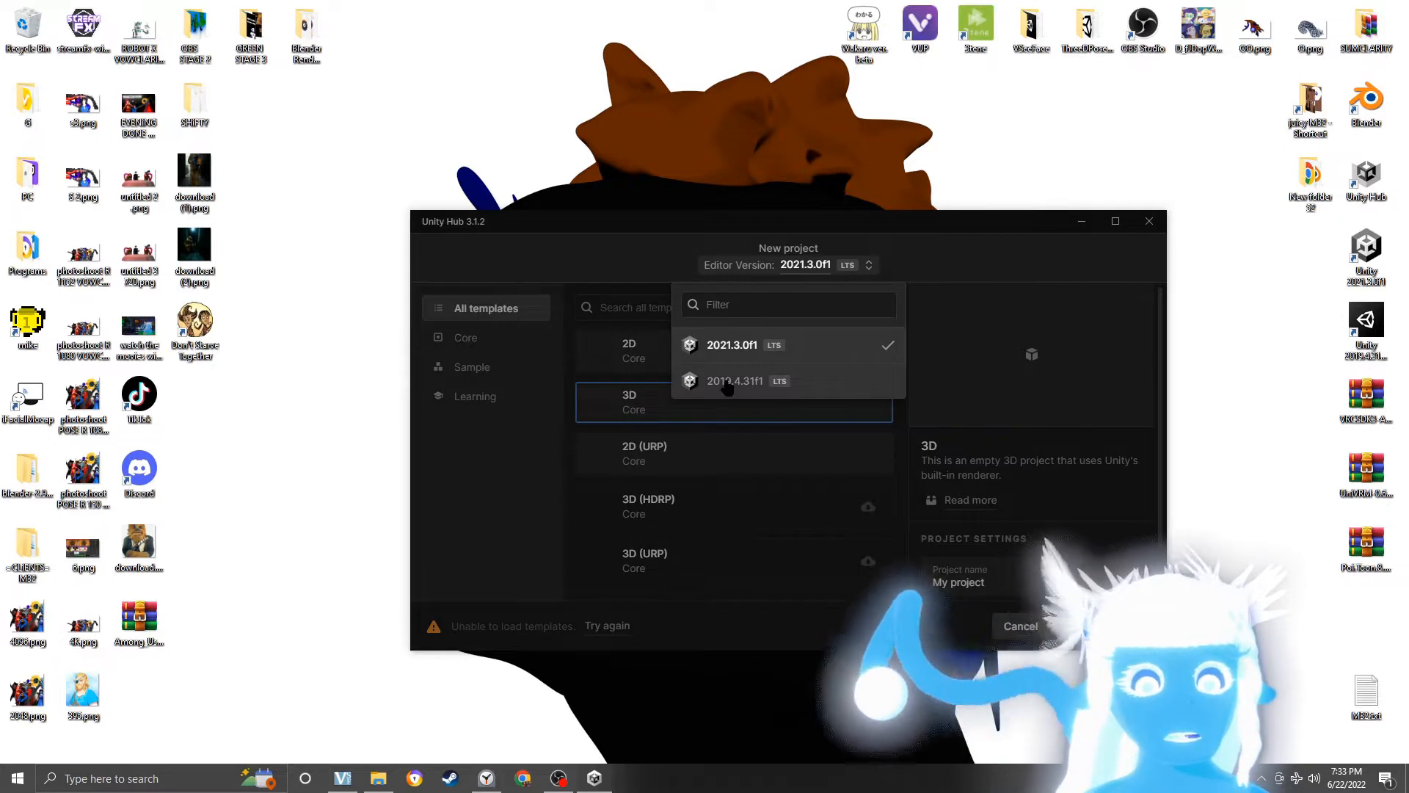
{"action": "left_click", "coordinate": [733, 380]}
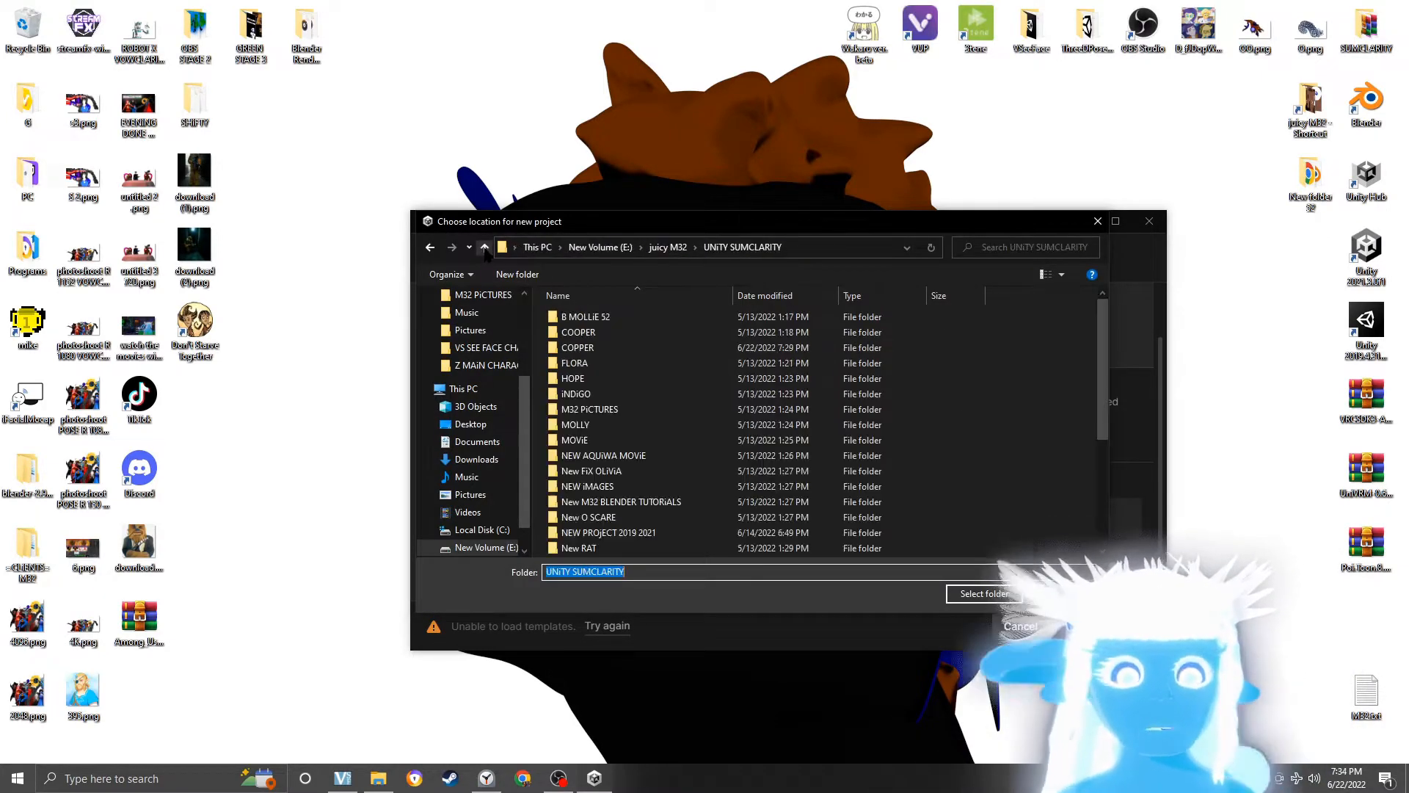
{"action": "left_click", "coordinate": [982, 593]}
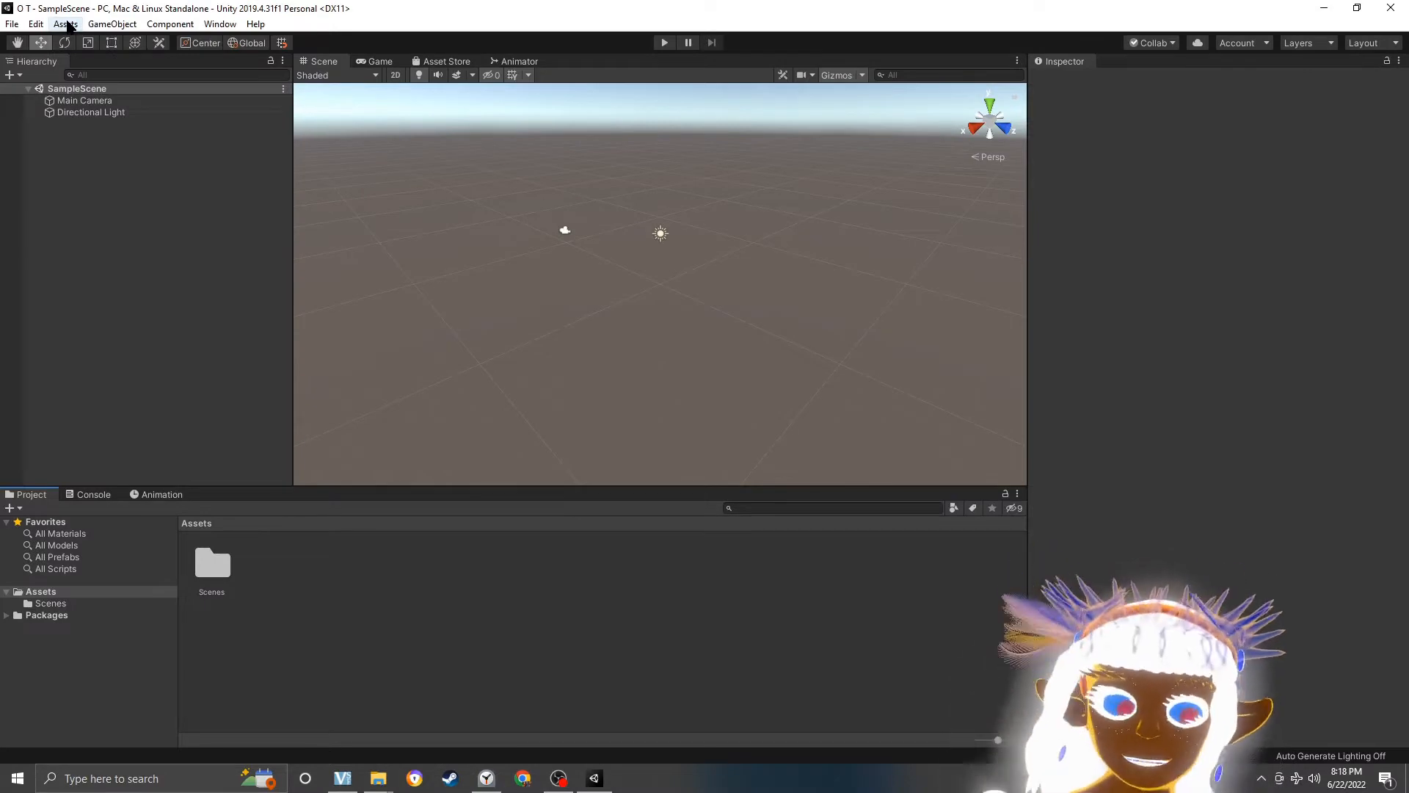
{"action": "left_click", "coordinate": [112, 24]}
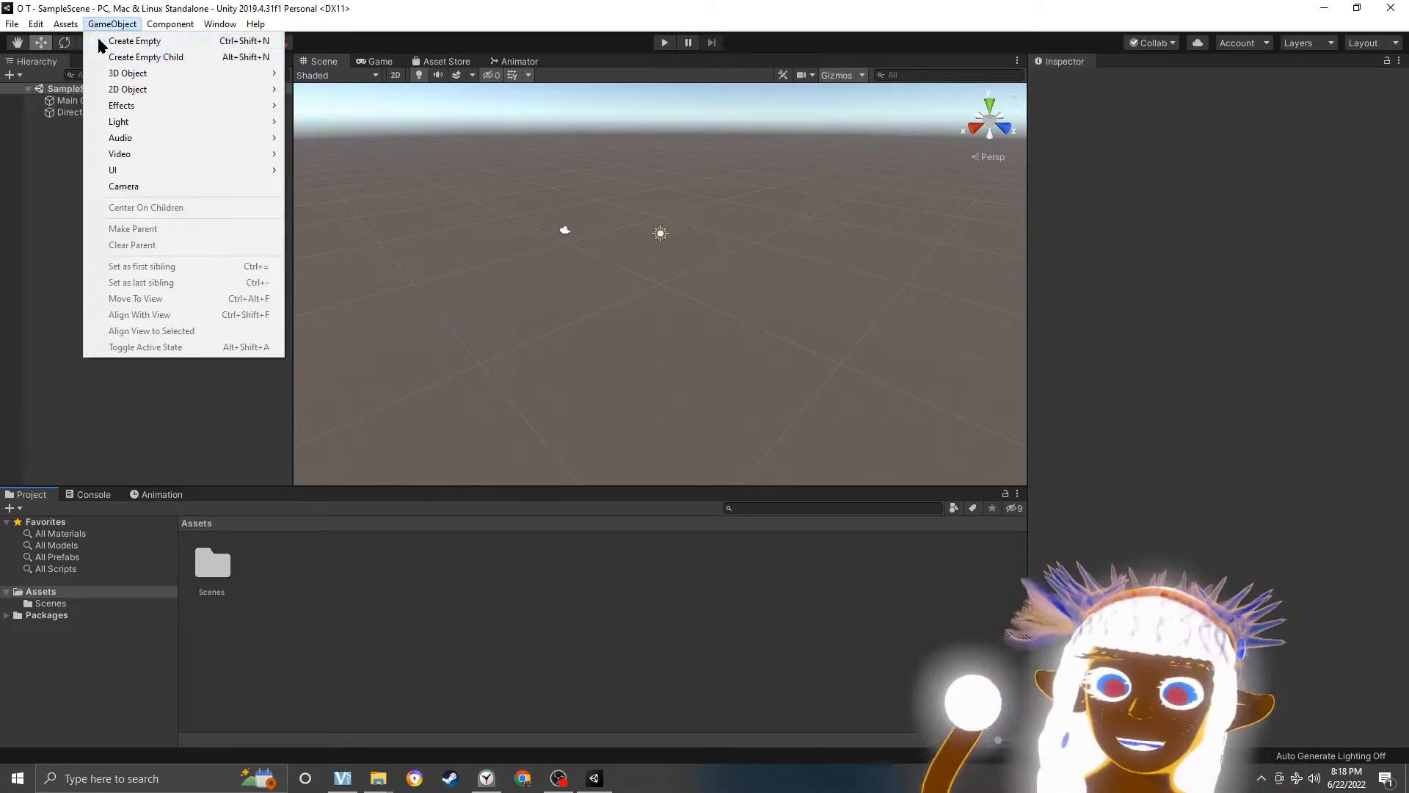
{"action": "left_click", "coordinate": [65, 25]}
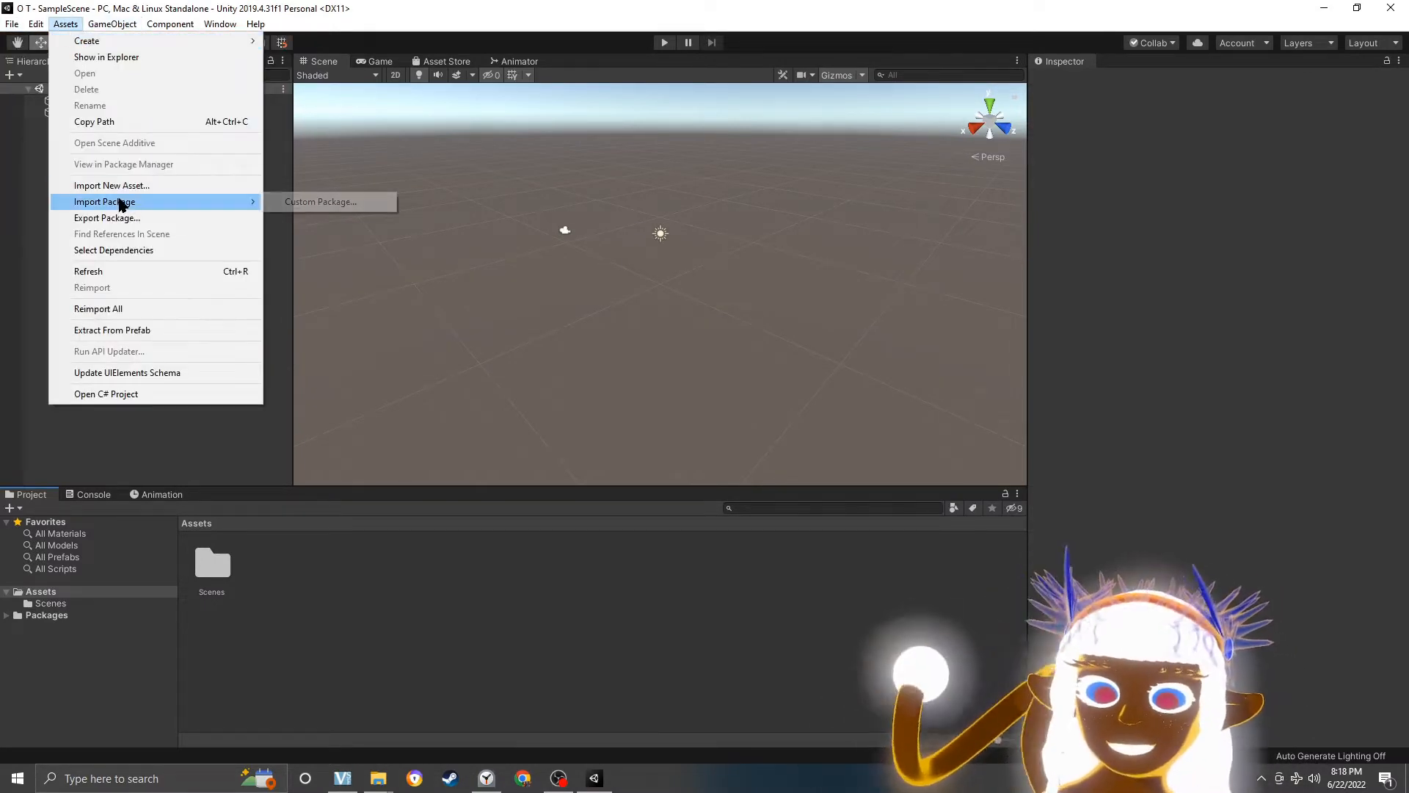
{"action": "mouse_move", "coordinate": [656, 421]}
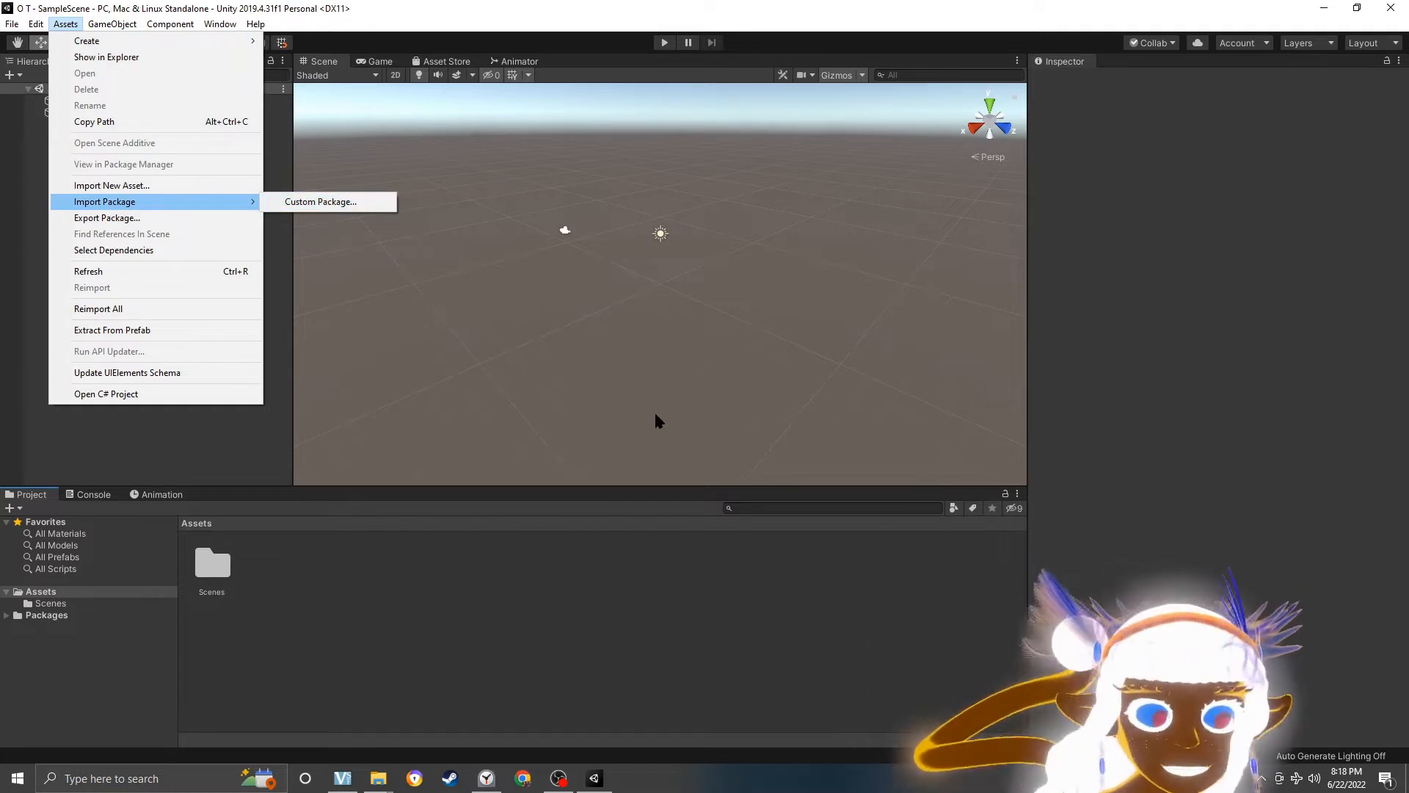
{"action": "mouse_move", "coordinate": [600, 647]}
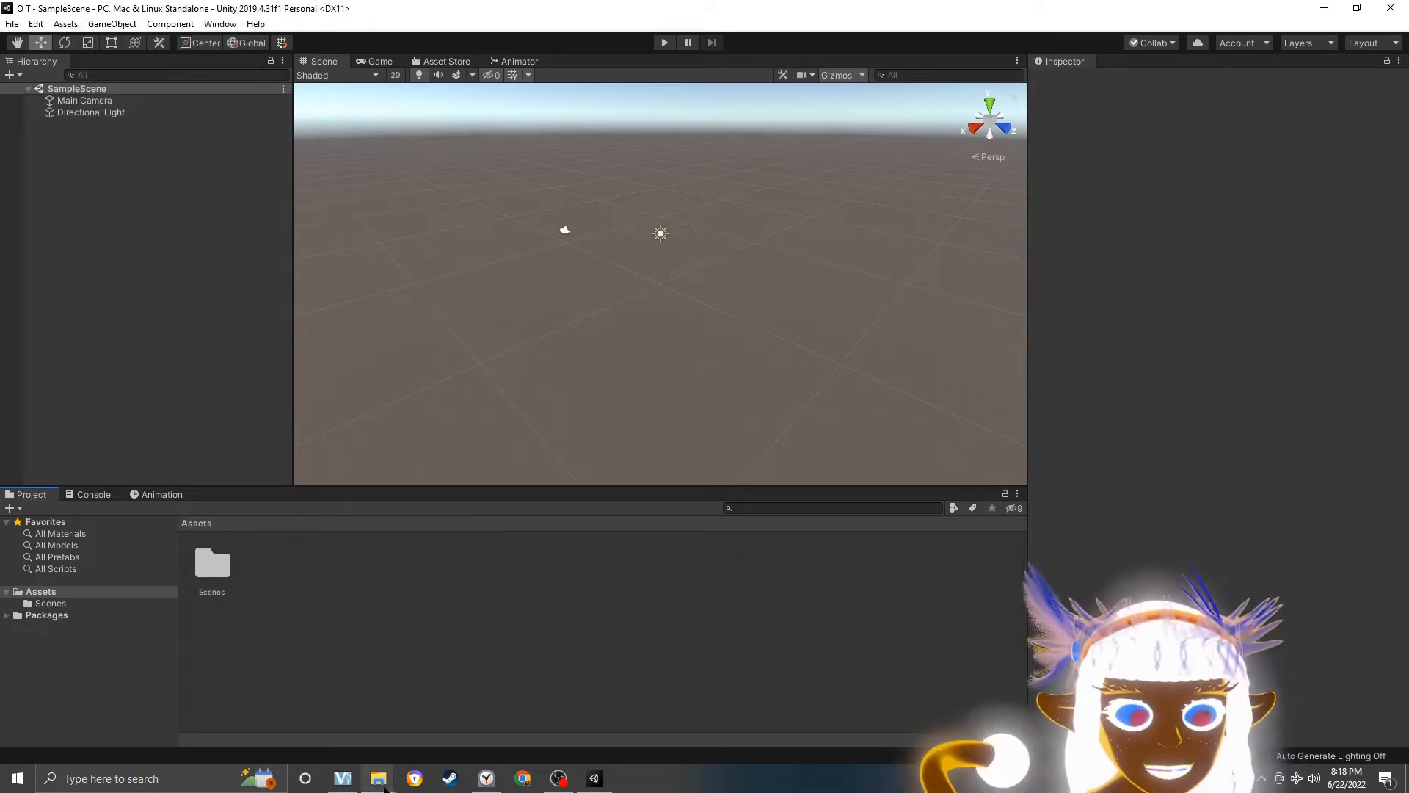
- Import the CLOSE DRESS, HAiR and O COPPER BODY textures from the COPPER folder into Assets
{"action": "left_click", "coordinate": [377, 778]}
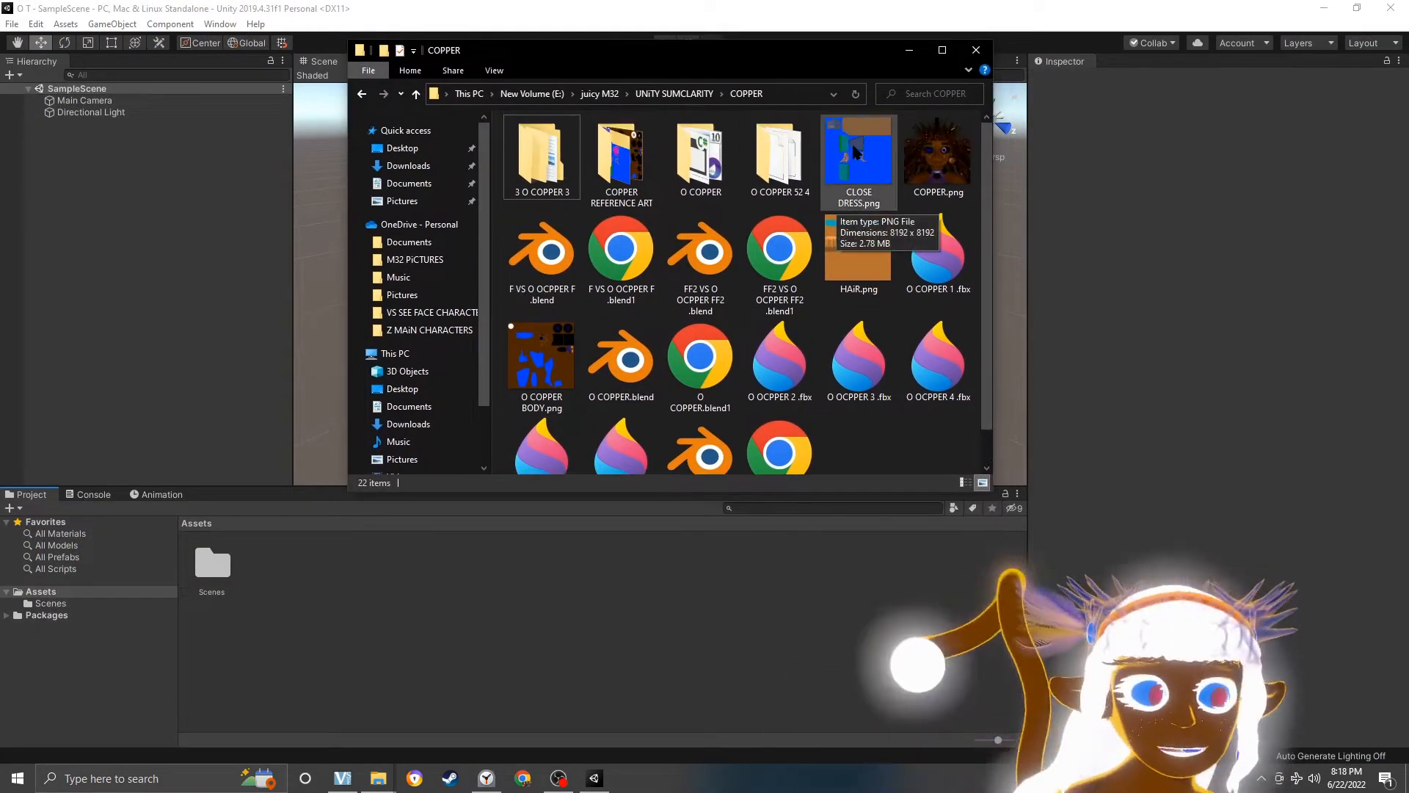
{"action": "left_click", "coordinate": [857, 157]}
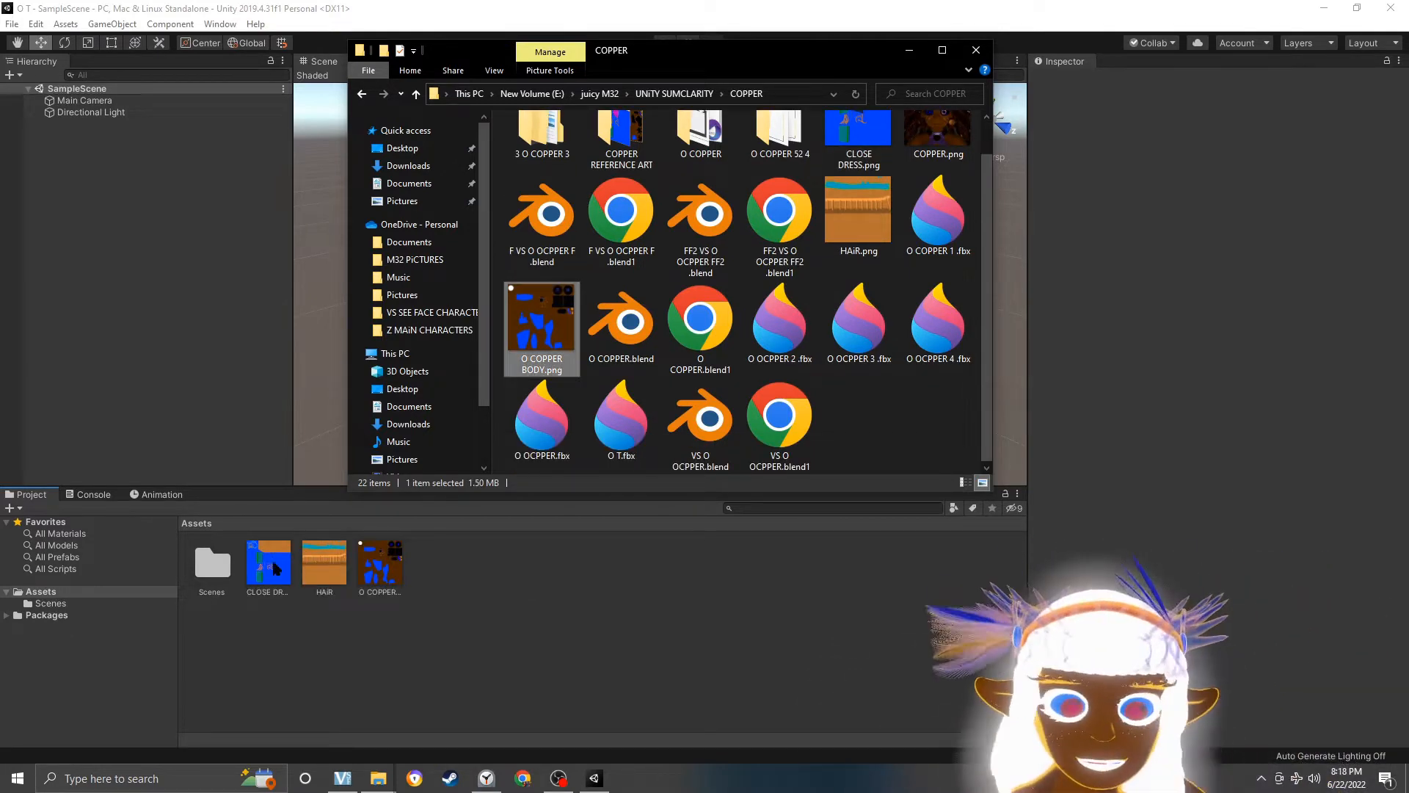
{"action": "left_click", "coordinate": [267, 559]}
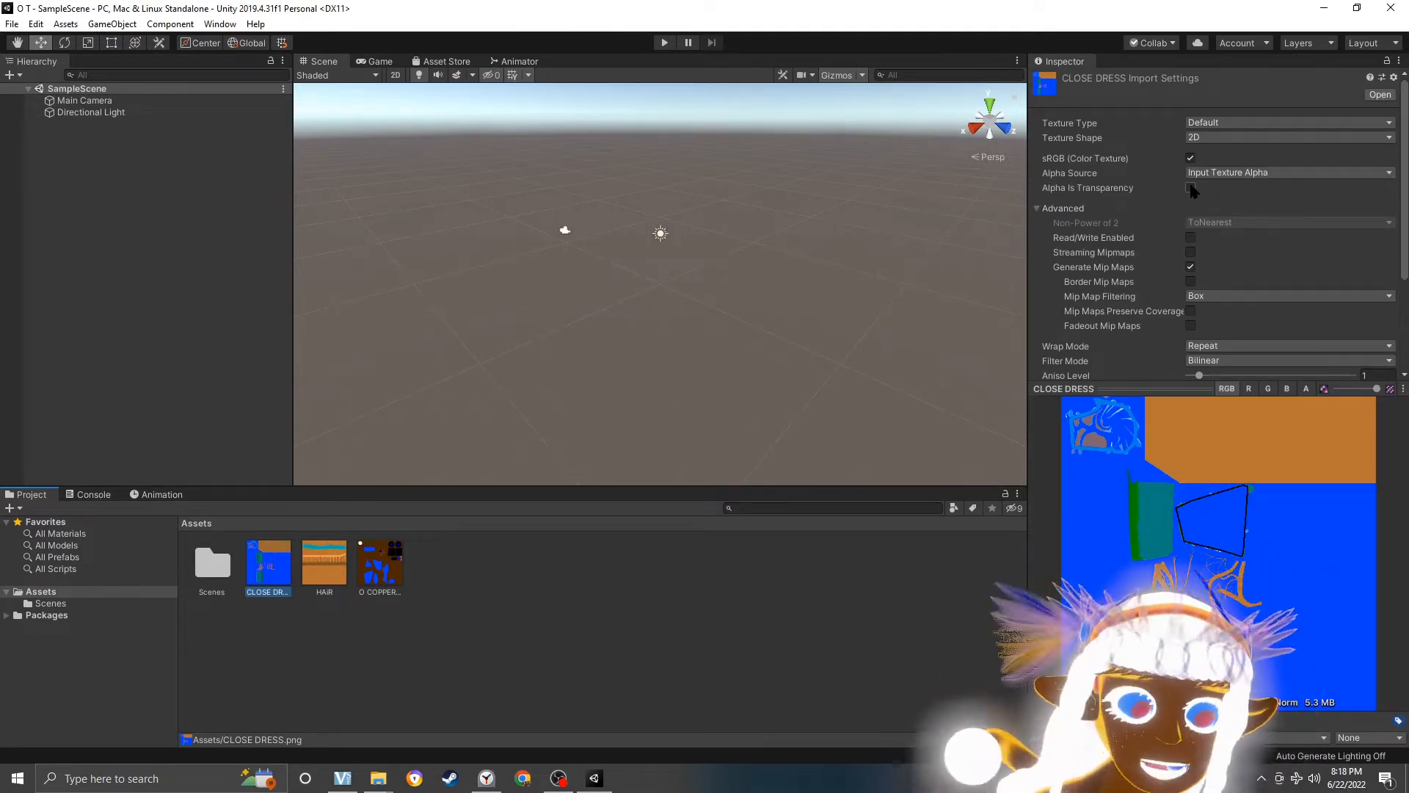
- Set the CLOSE DRESS texture's Max Size to 8192 in the Inspector
{"action": "scroll", "scroll_direction": "down", "scroll_amount": 3}
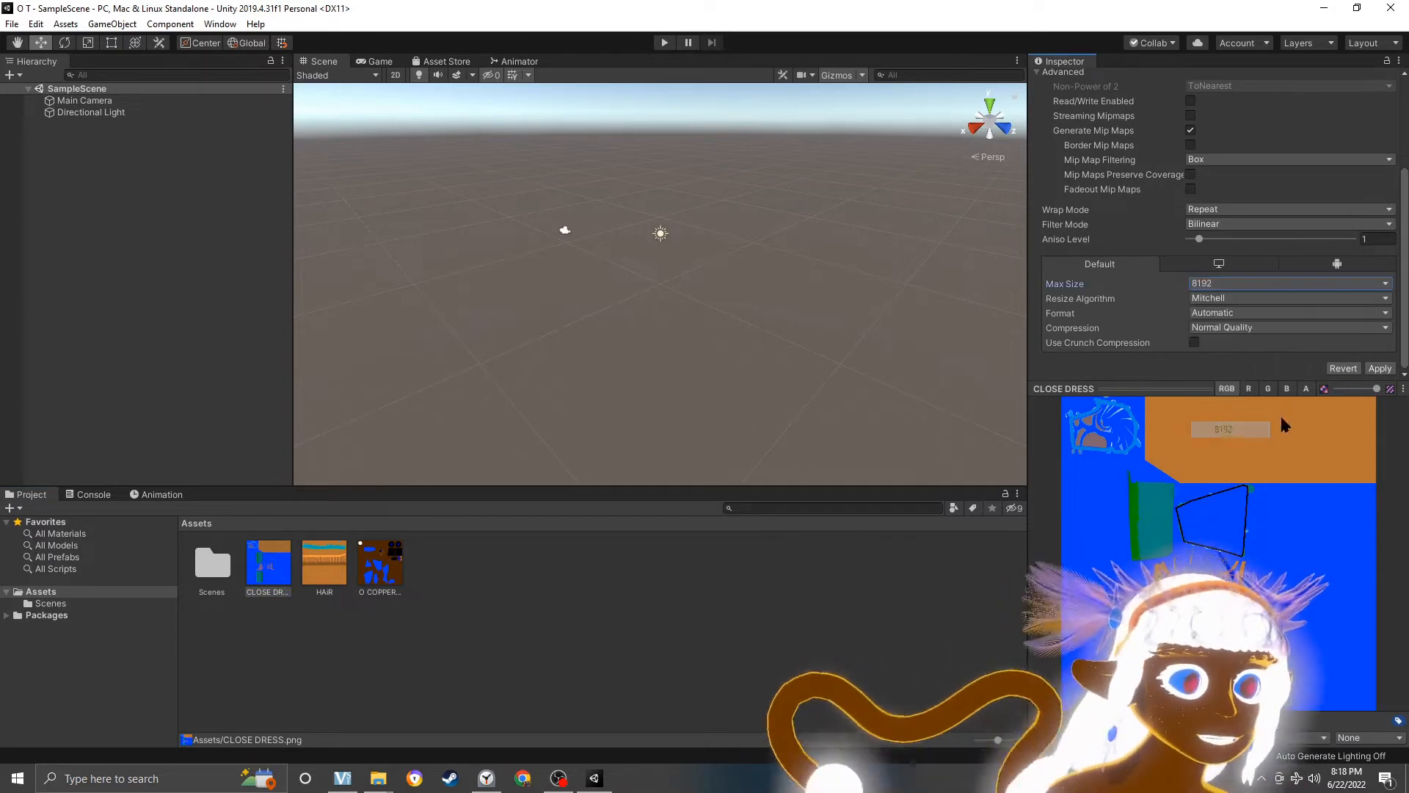
{"action": "left_click", "coordinate": [380, 557]}
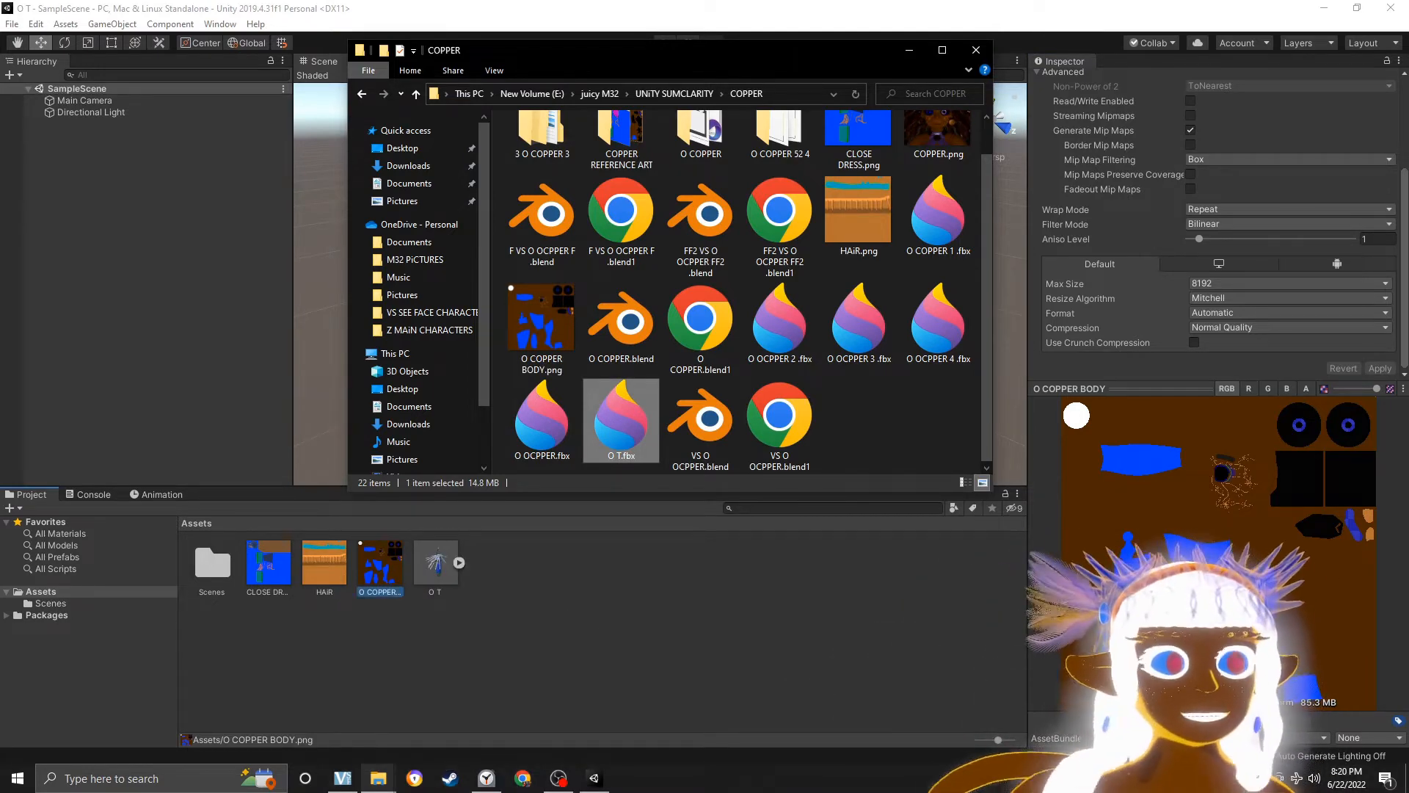
- Import the O T.fbx character model from the COPPER folder into Assets
{"action": "left_click", "coordinate": [435, 562]}
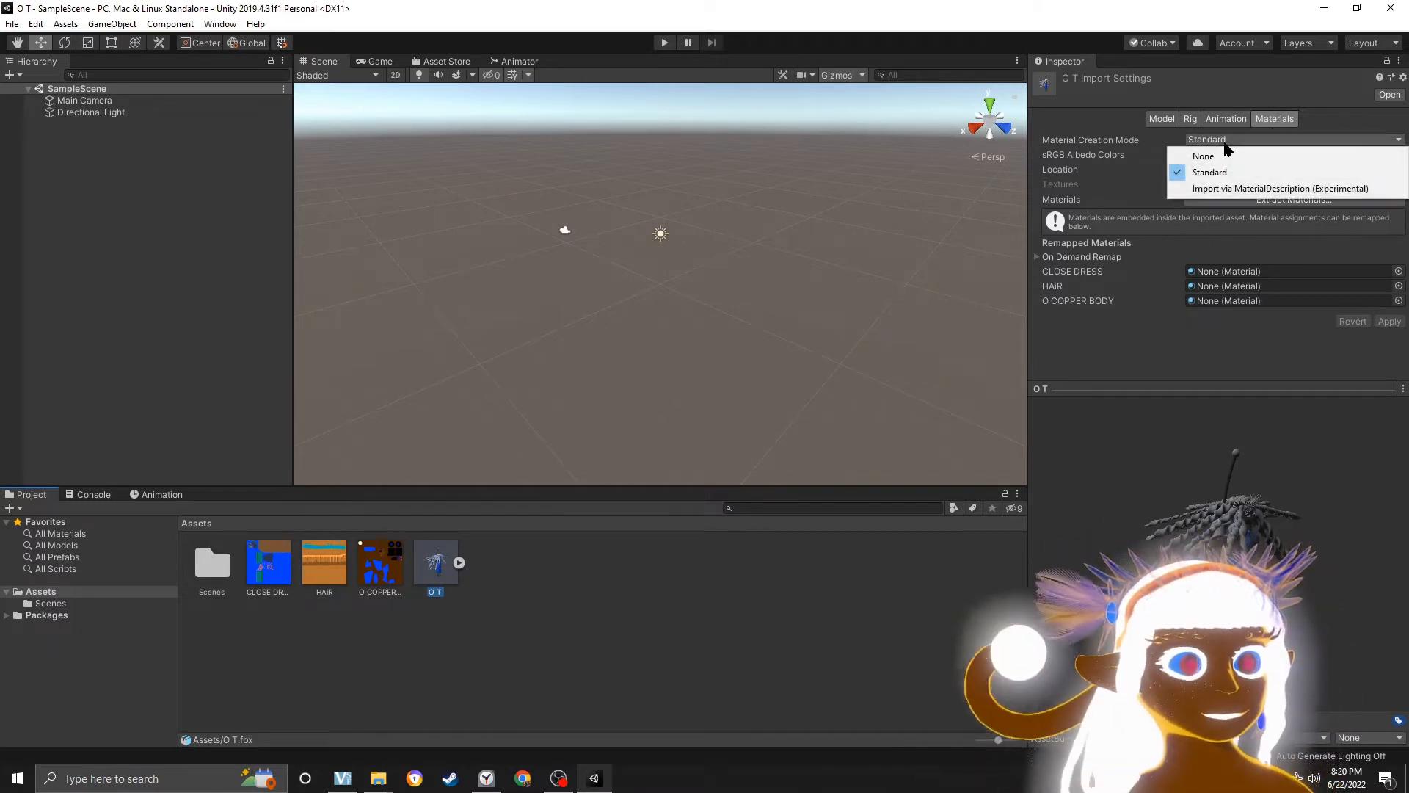
- Set material creation to Import via MaterialDescription with Use External Materials (Legacy) and apply
{"action": "left_click", "coordinate": [1280, 189]}
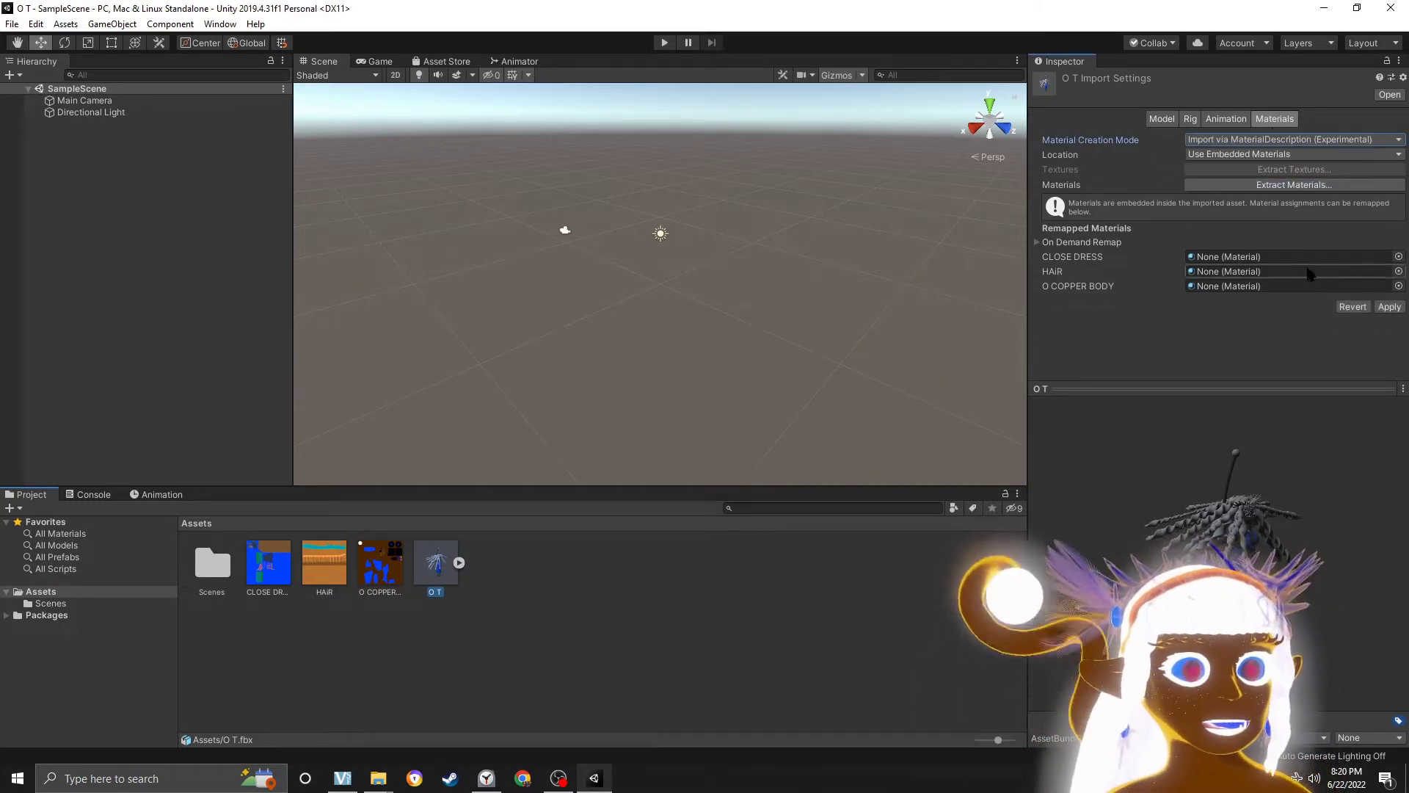
{"action": "left_click", "coordinate": [1290, 154]}
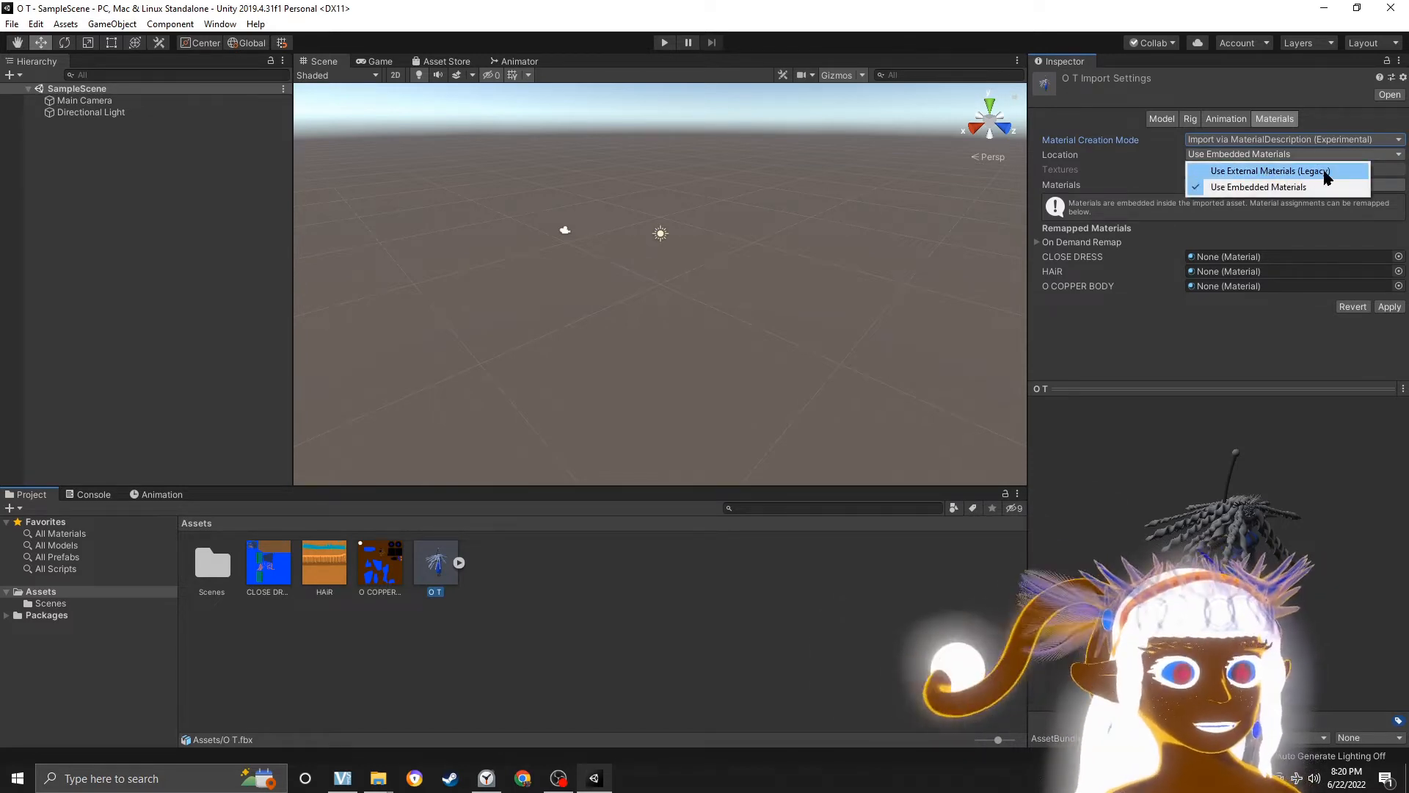
{"action": "left_click", "coordinate": [1269, 171]}
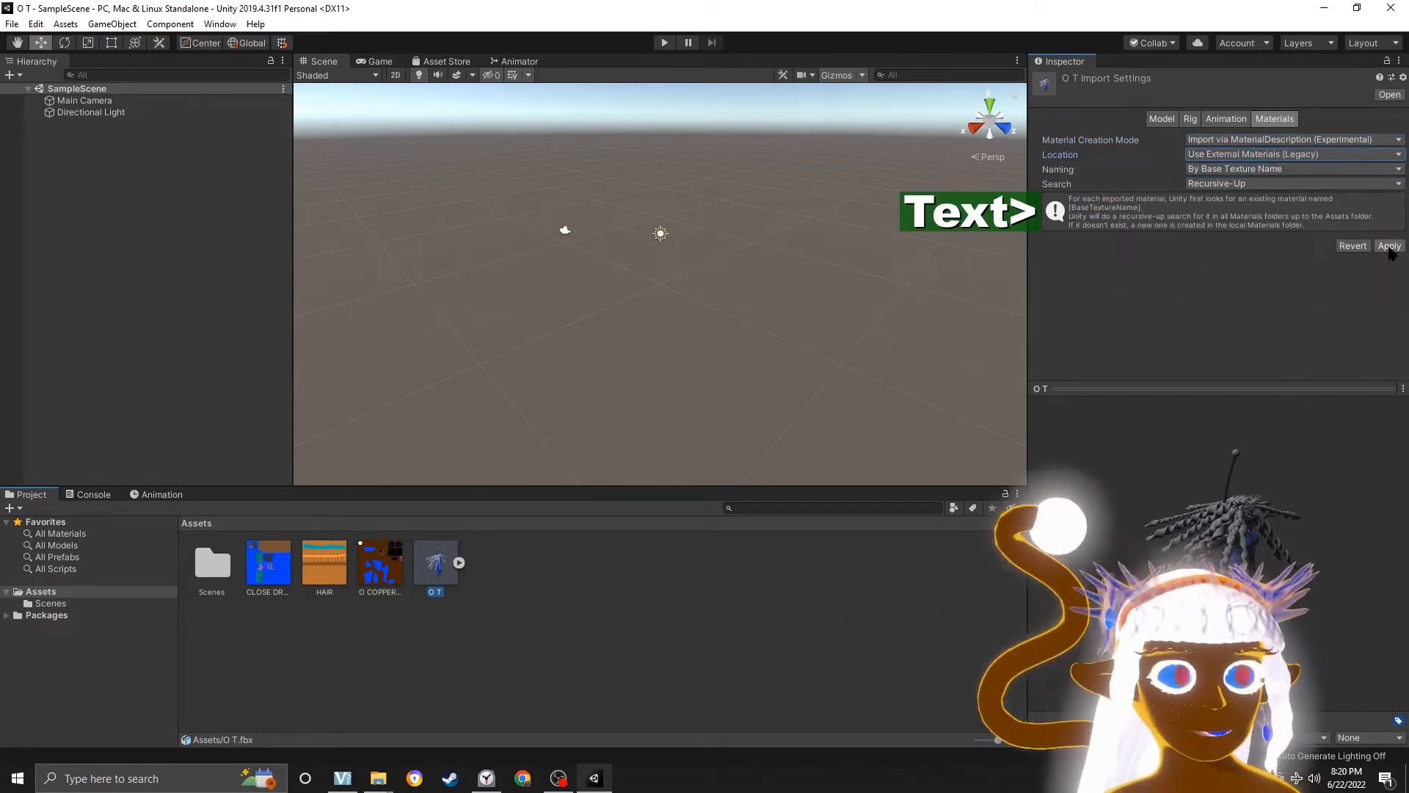
{"action": "left_click", "coordinate": [1388, 245]}
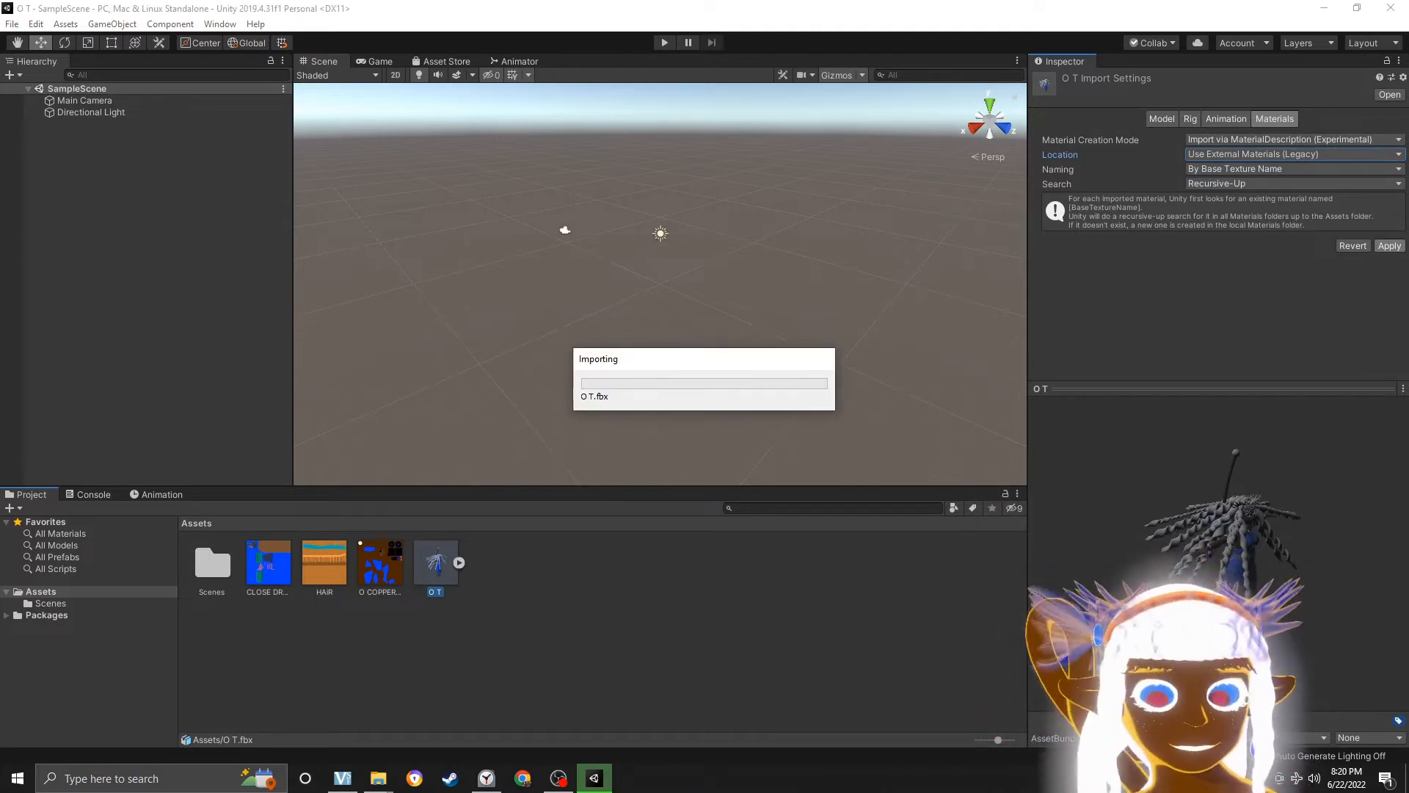
{"action": "mouse_move", "coordinate": [1321, 556]}
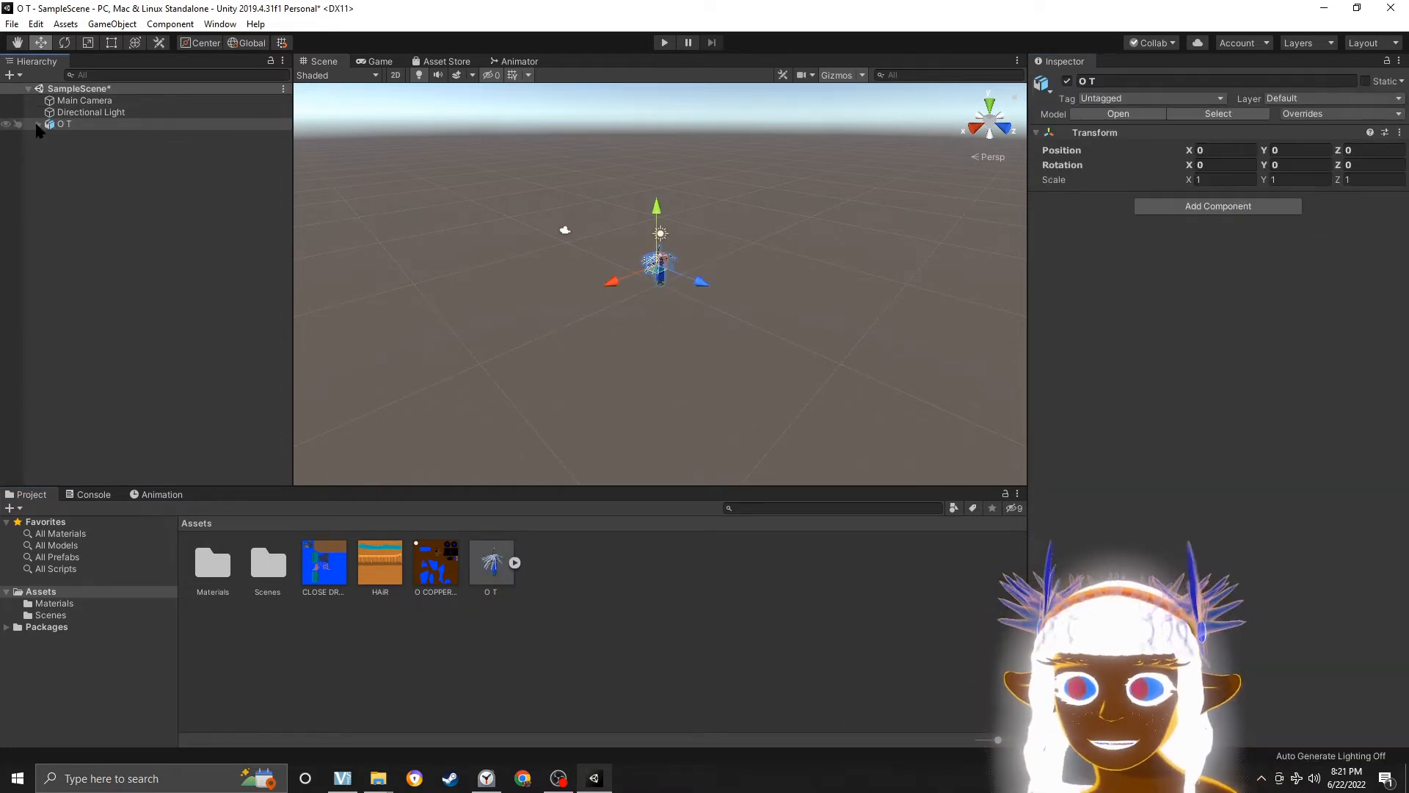
- Expand the O T object in the Hierarchy to reveal its armature, body, dress, hair and head
{"action": "left_click", "coordinate": [51, 123]}
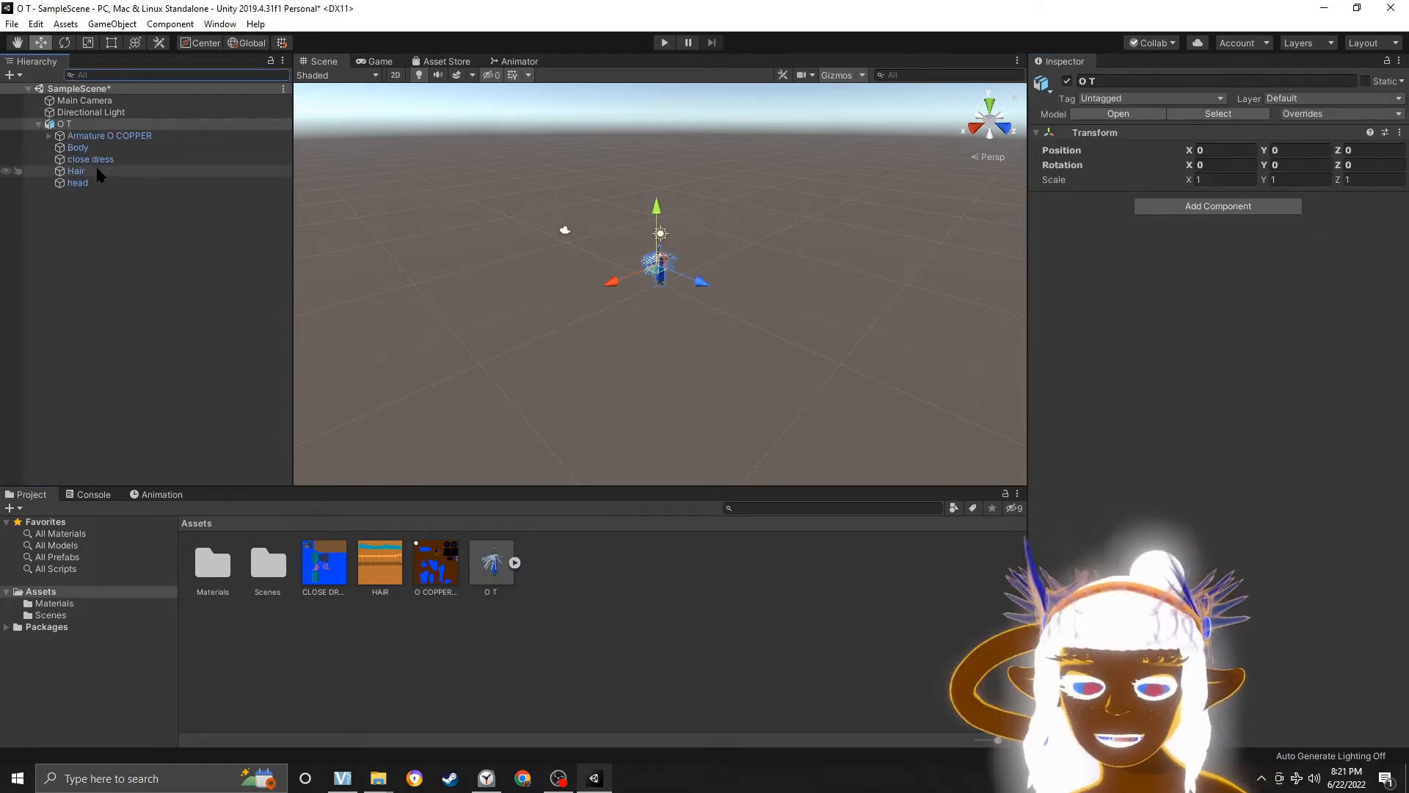
{"action": "left_click", "coordinate": [76, 171]}
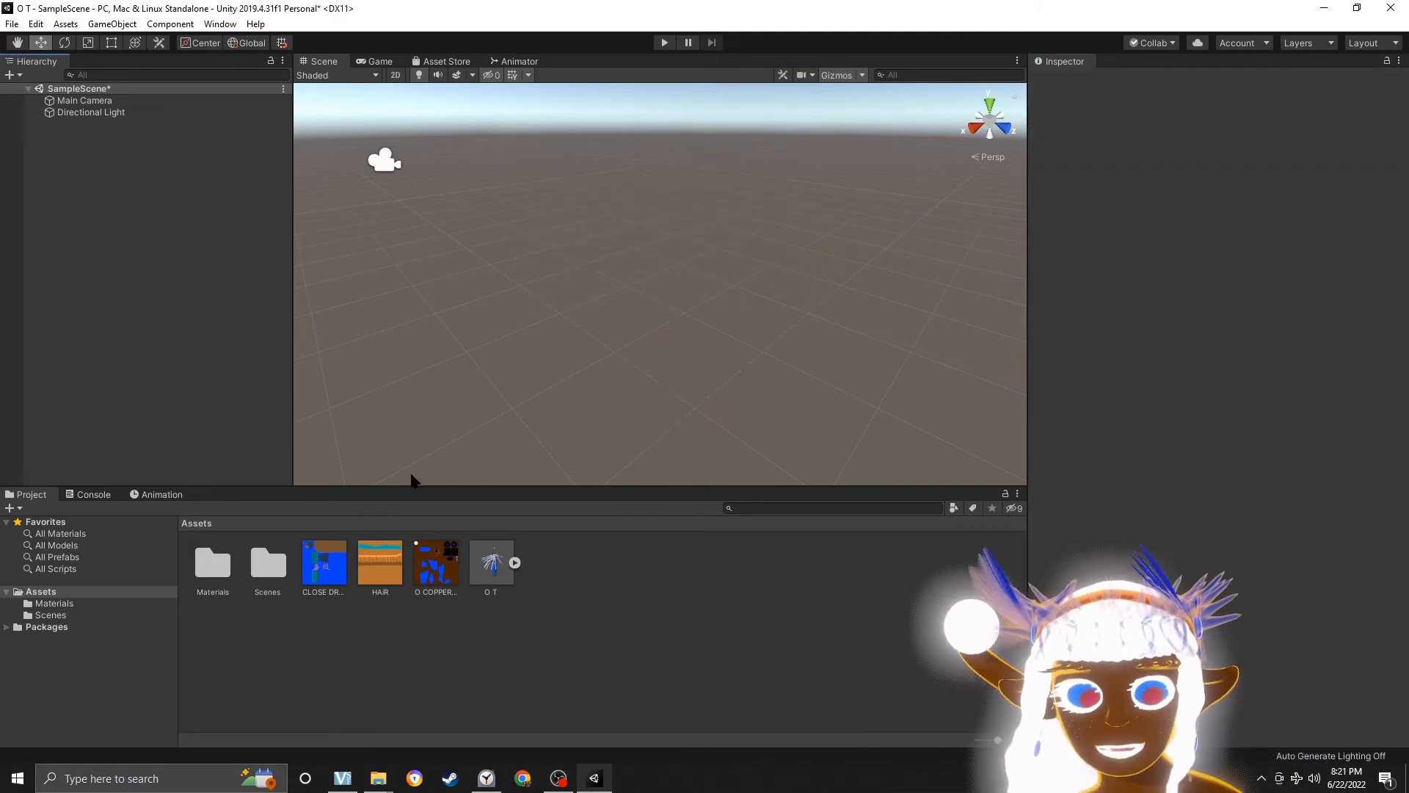
- Select the O T asset to review its external legacy material import settings
{"action": "left_click", "coordinate": [490, 562]}
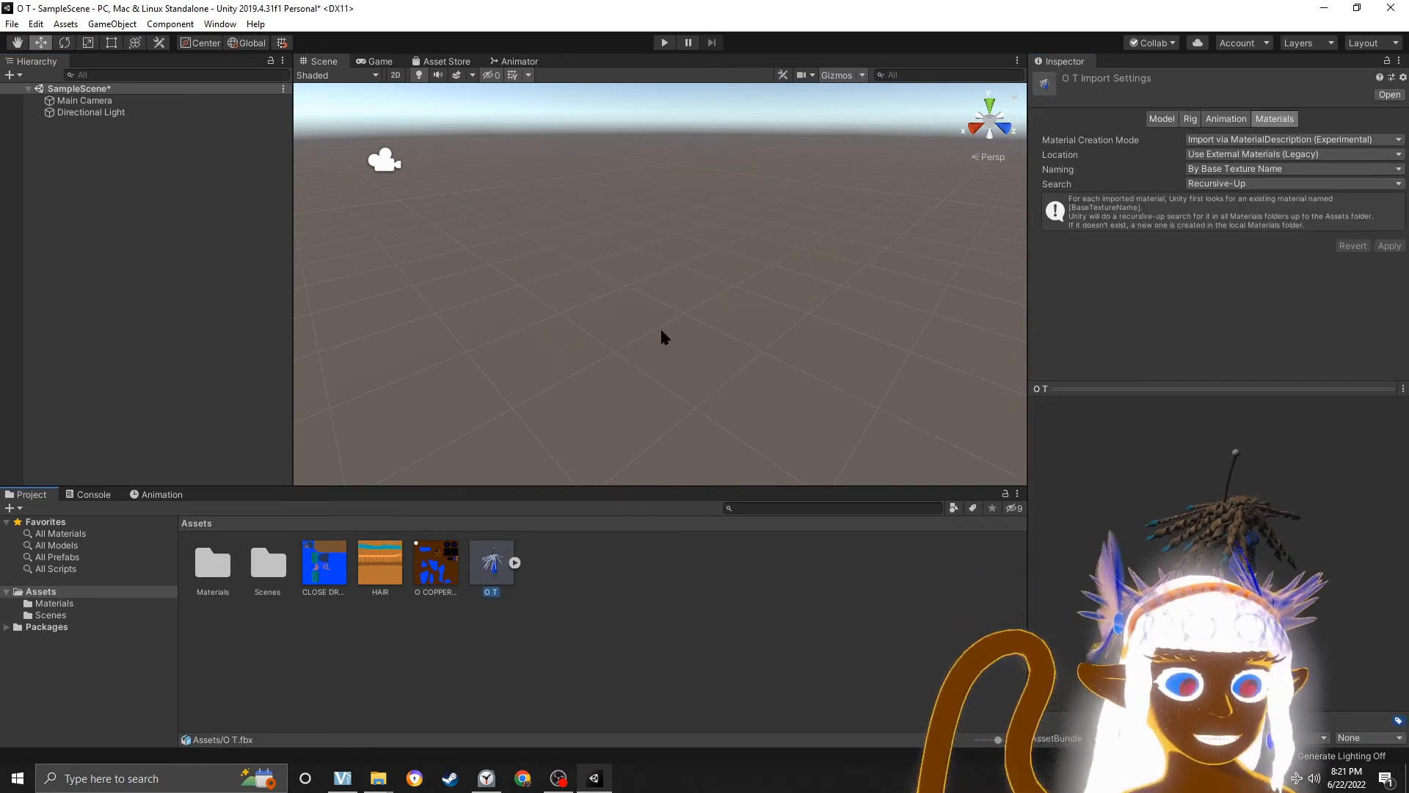